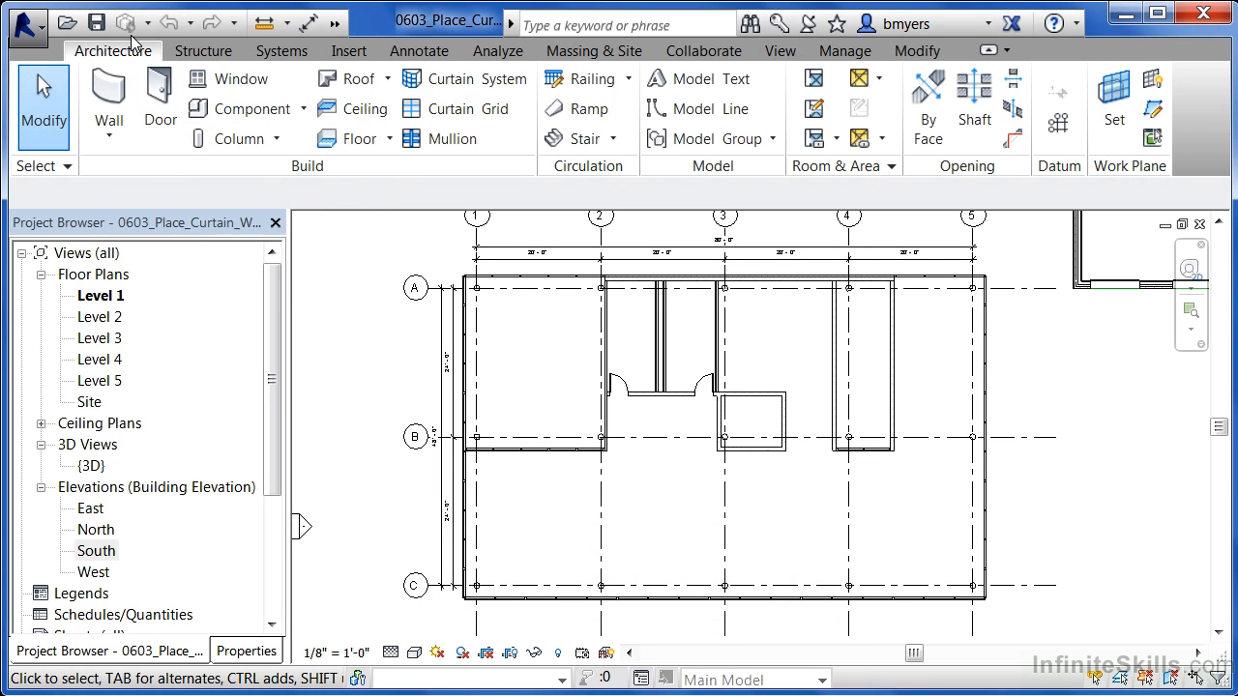
- Switch to the South elevation and identify the glazed panels of the storefront curtain wall
left_click(159, 109)
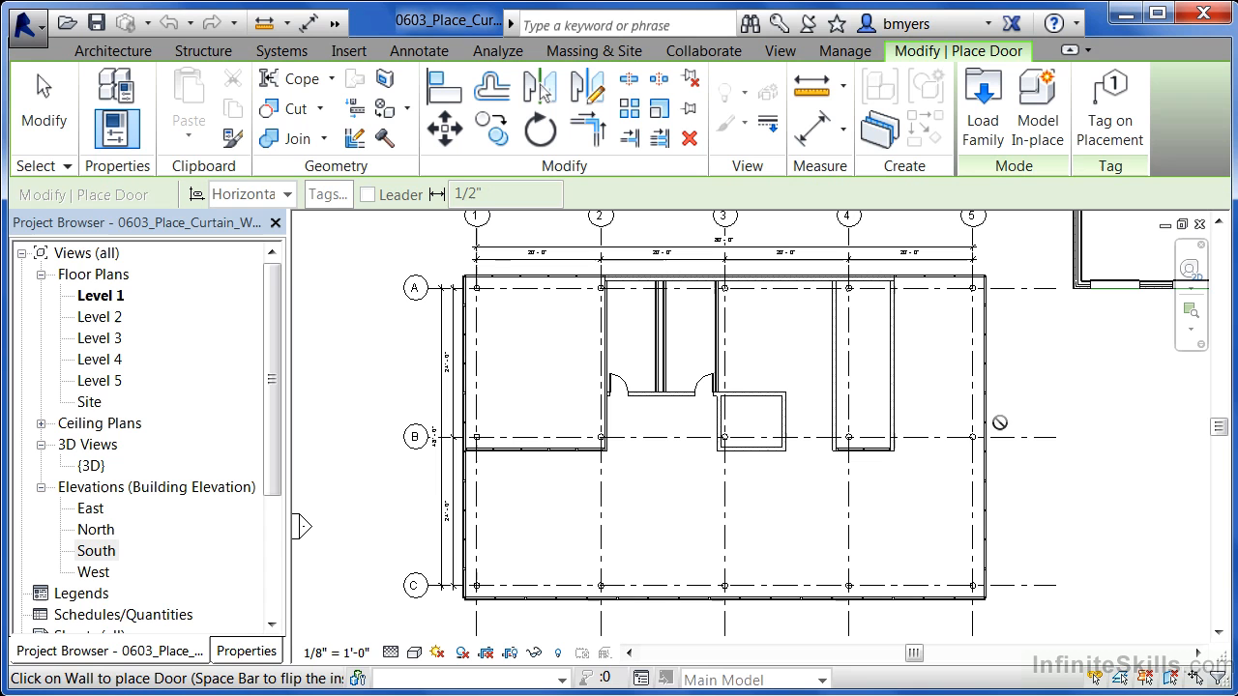
mouse_move(999, 430)
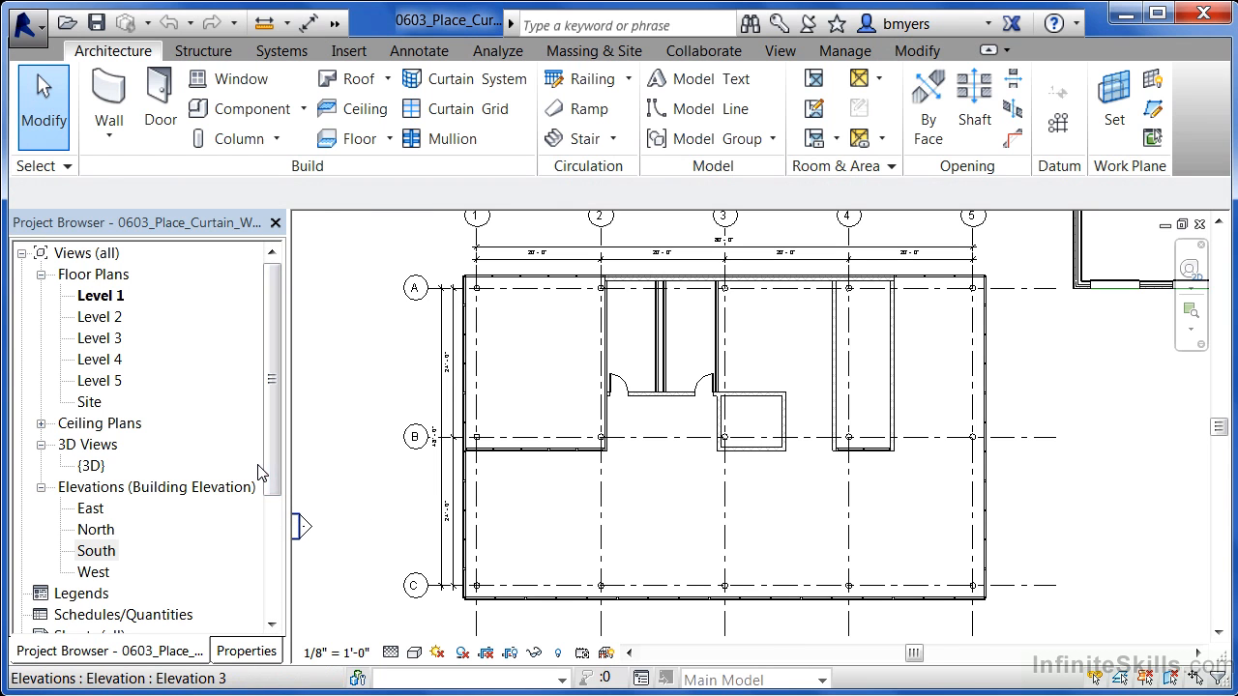
mouse_move(104, 553)
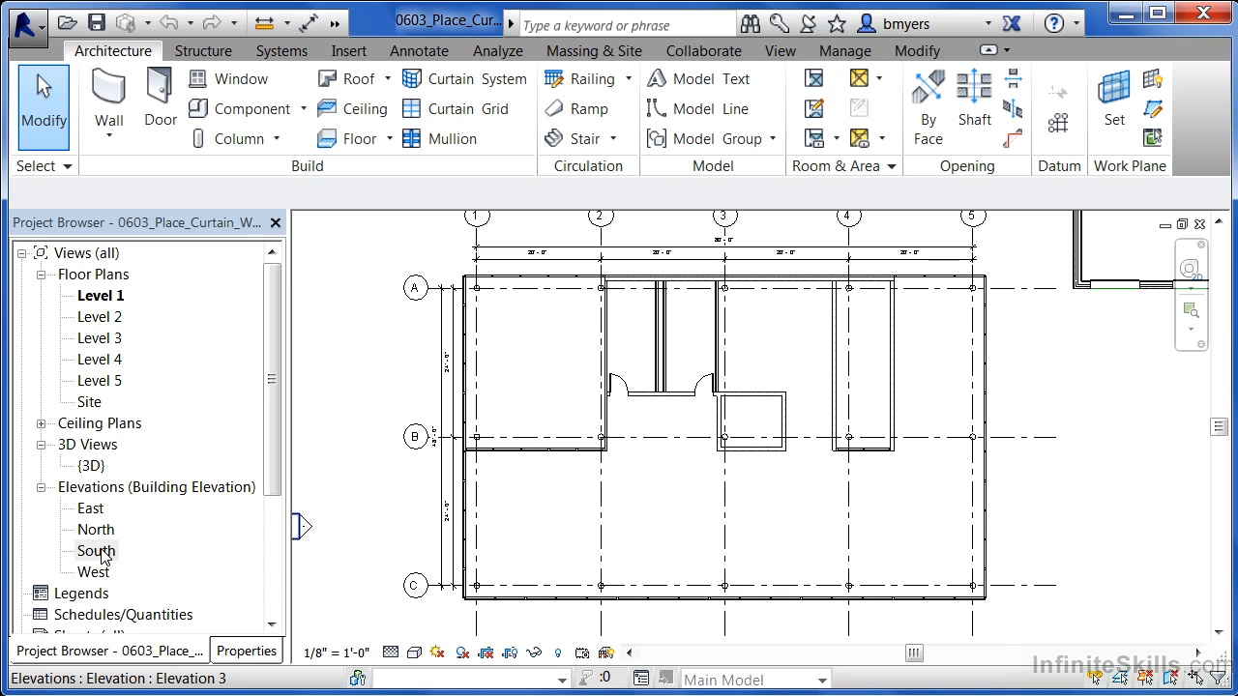
double_click(94, 550)
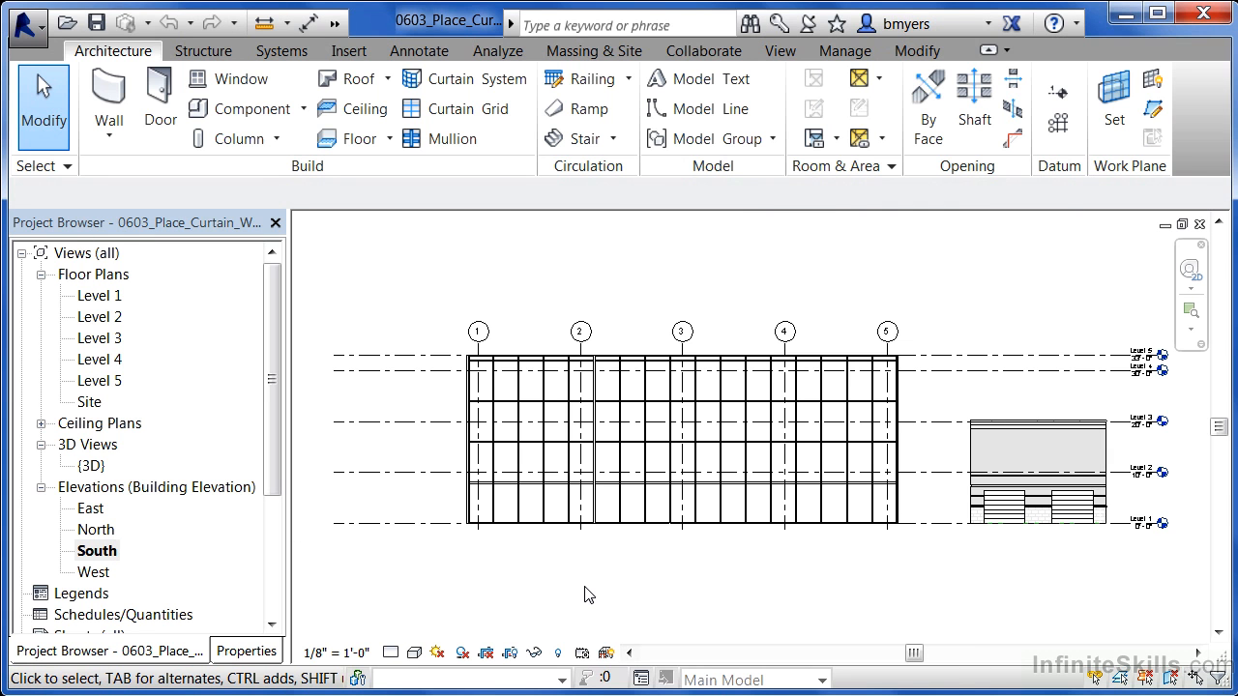
mouse_move(623, 545)
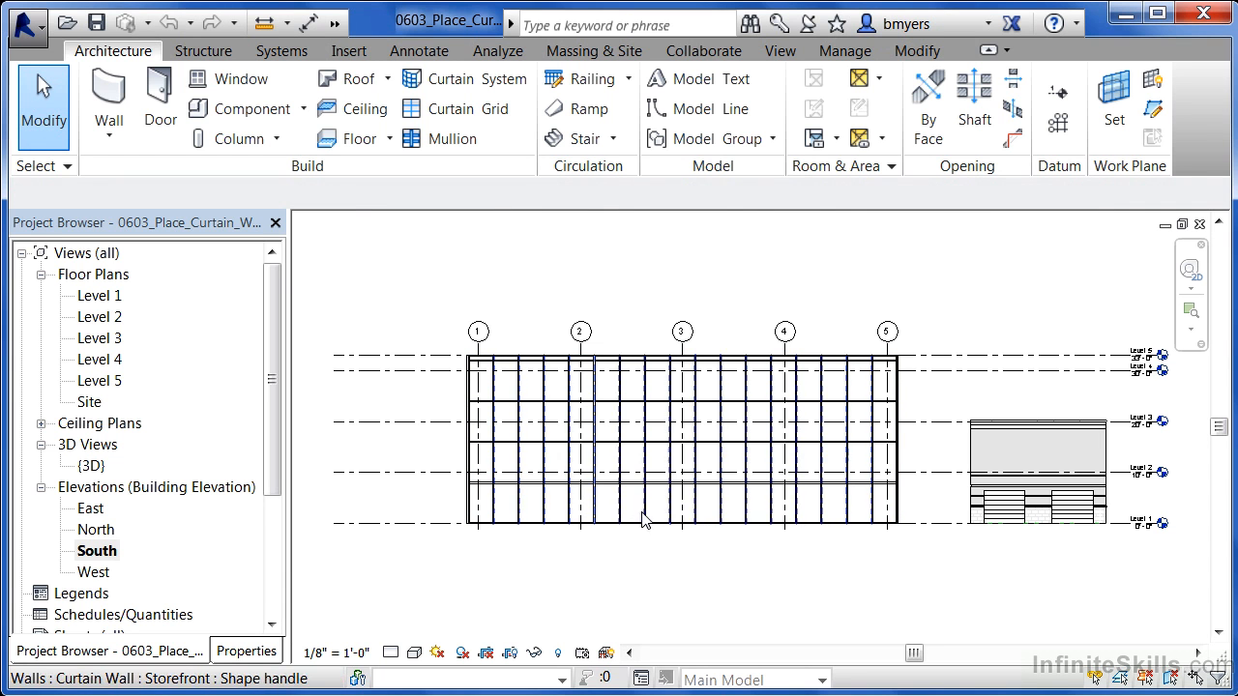
left_click(638, 522)
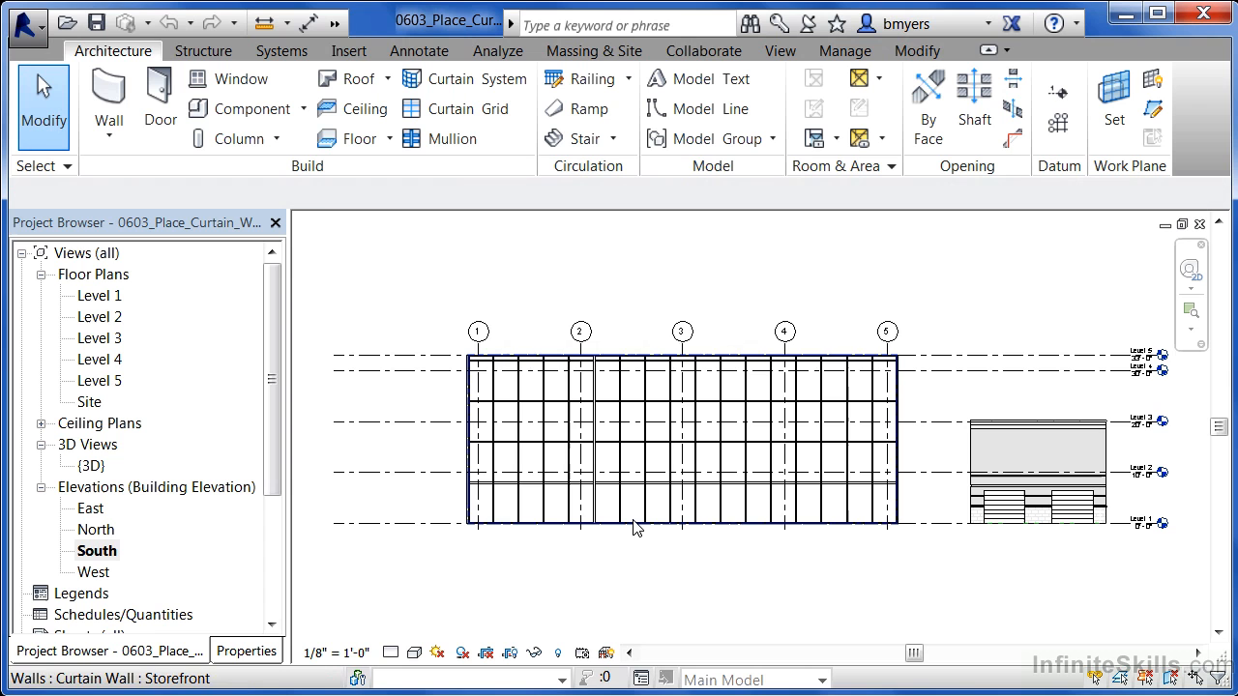
mouse_move(646, 511)
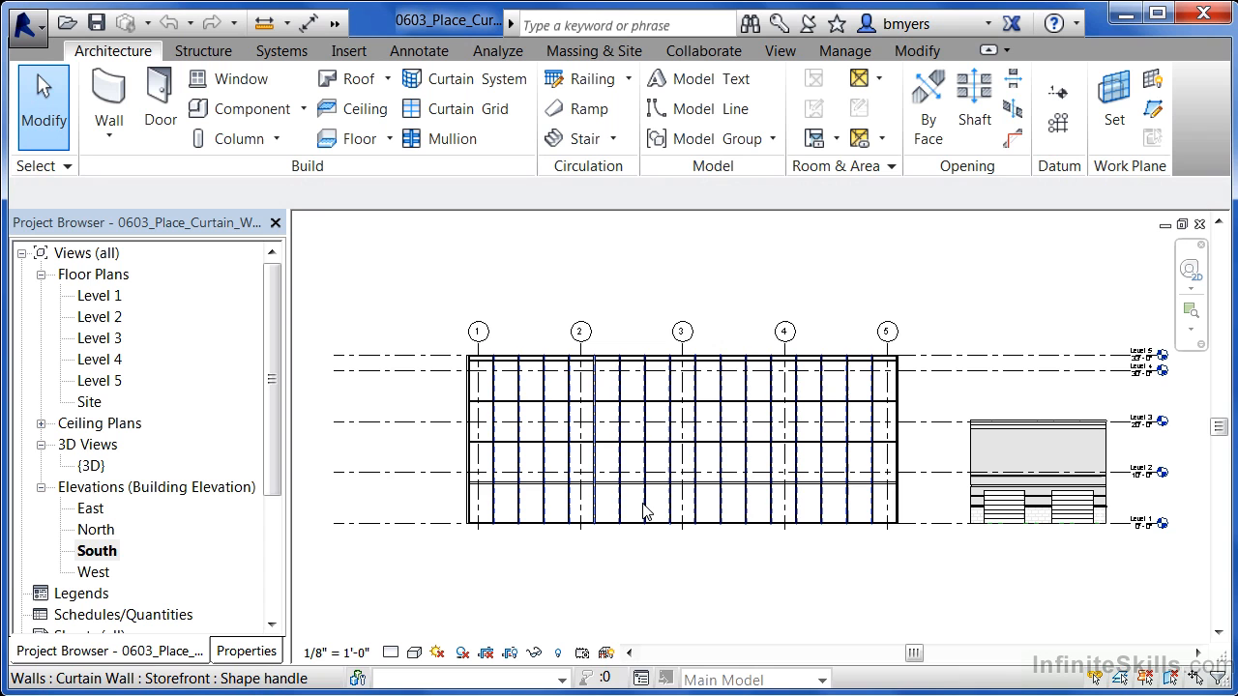
mouse_move(646, 511)
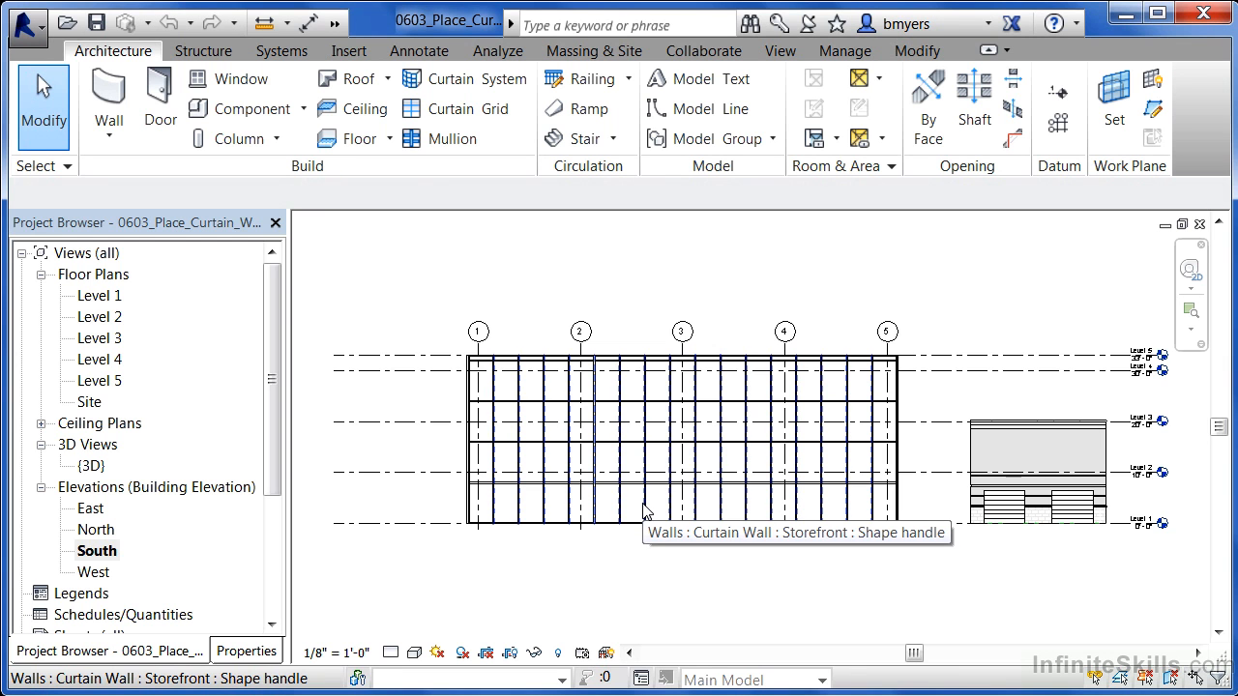
left_click(681, 333)
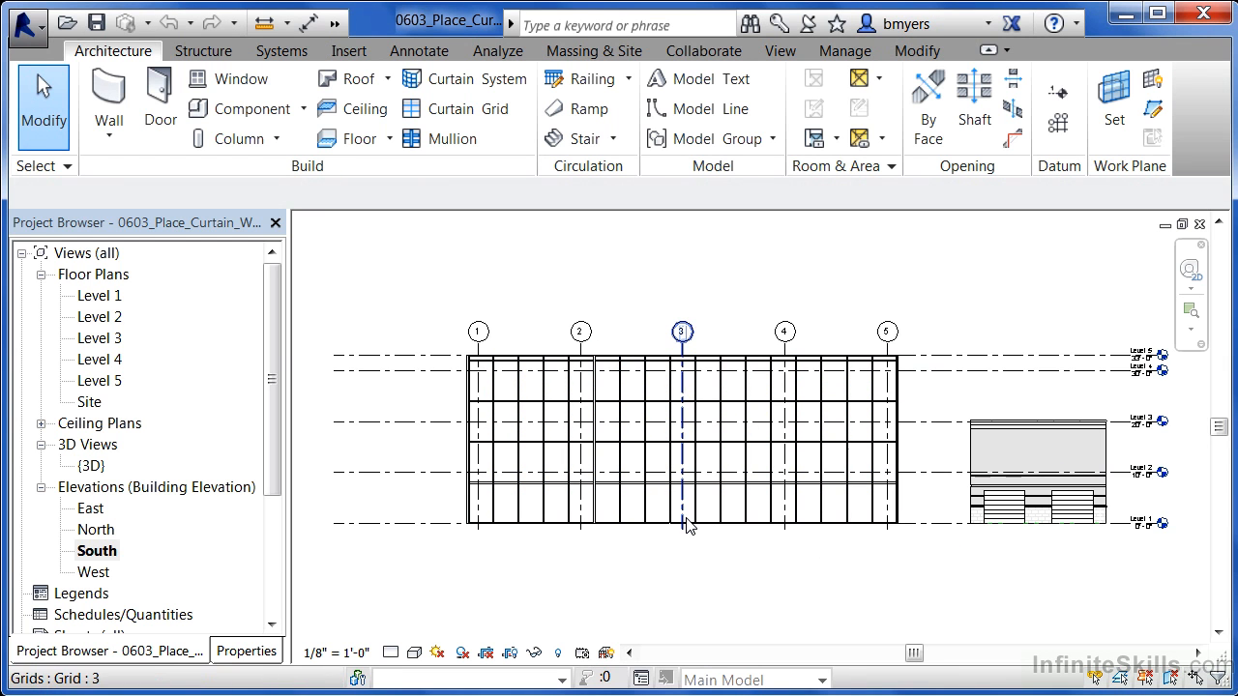
left_click(716, 557)
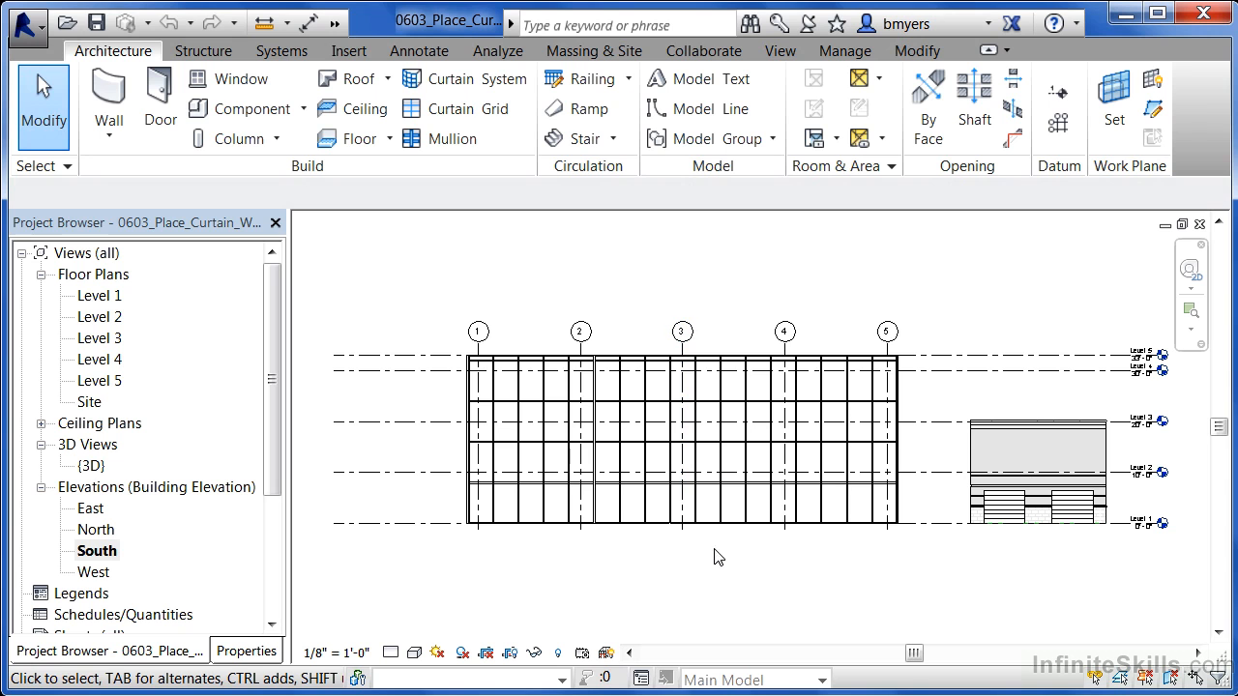
mouse_move(722, 559)
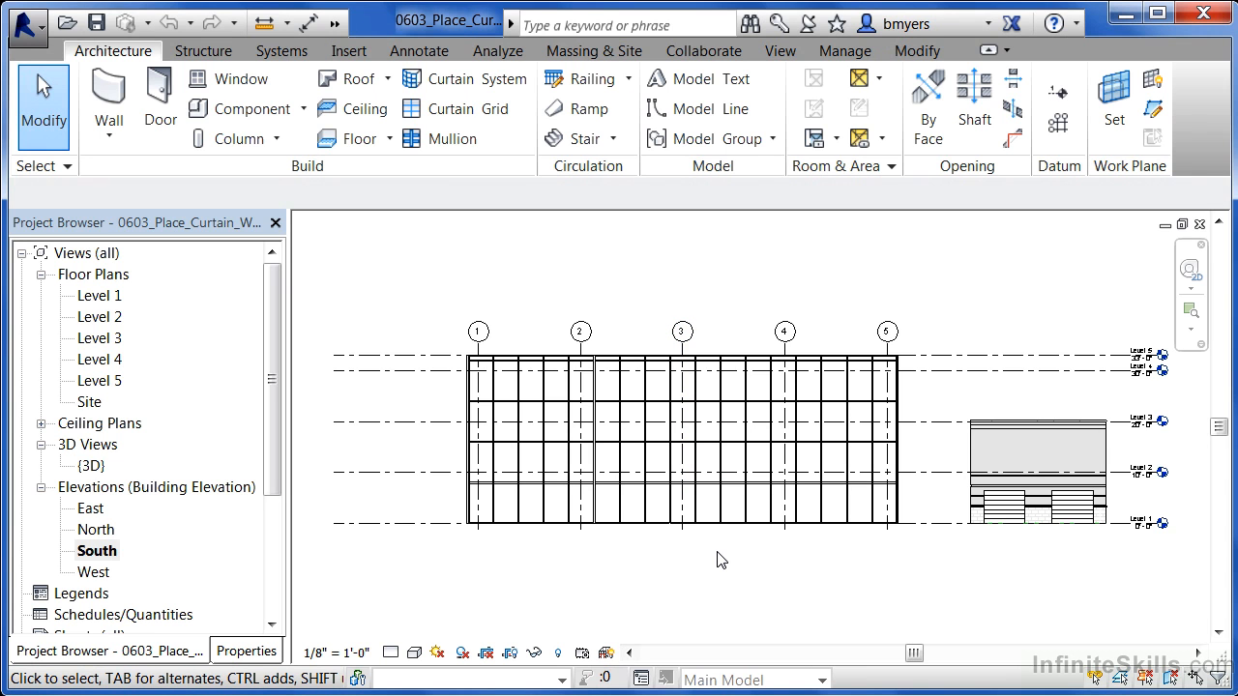
mouse_move(1087, 653)
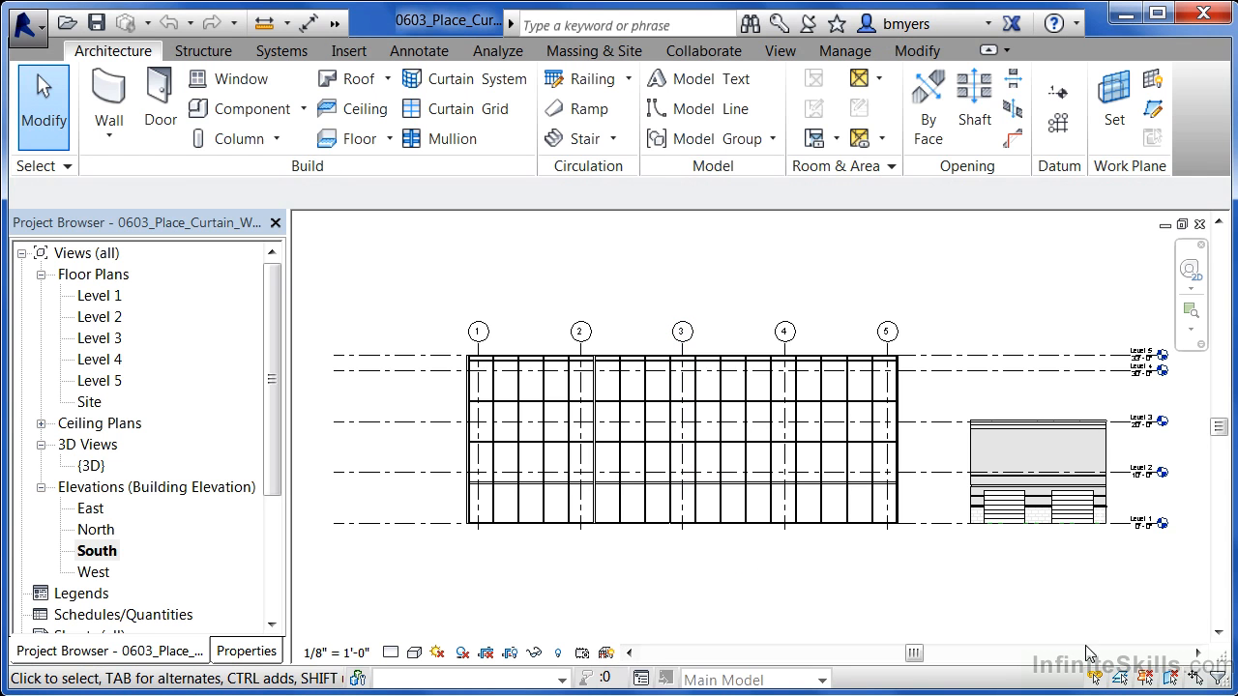
mouse_move(1145, 685)
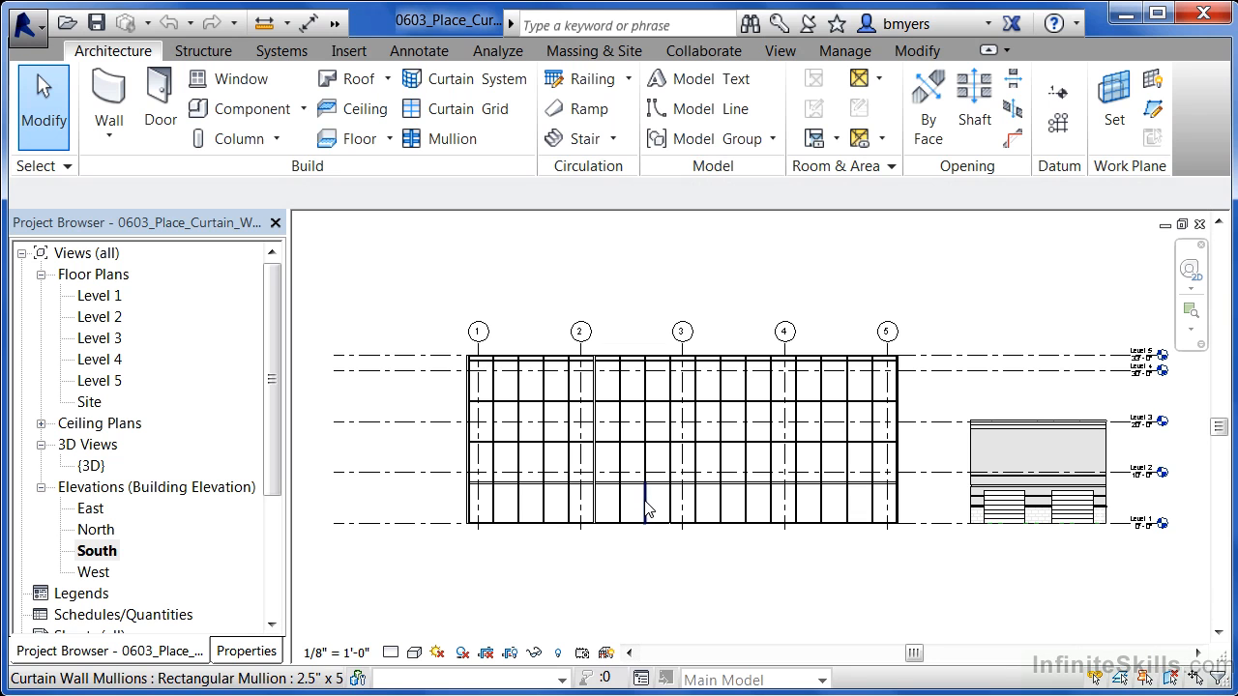
mouse_move(646, 511)
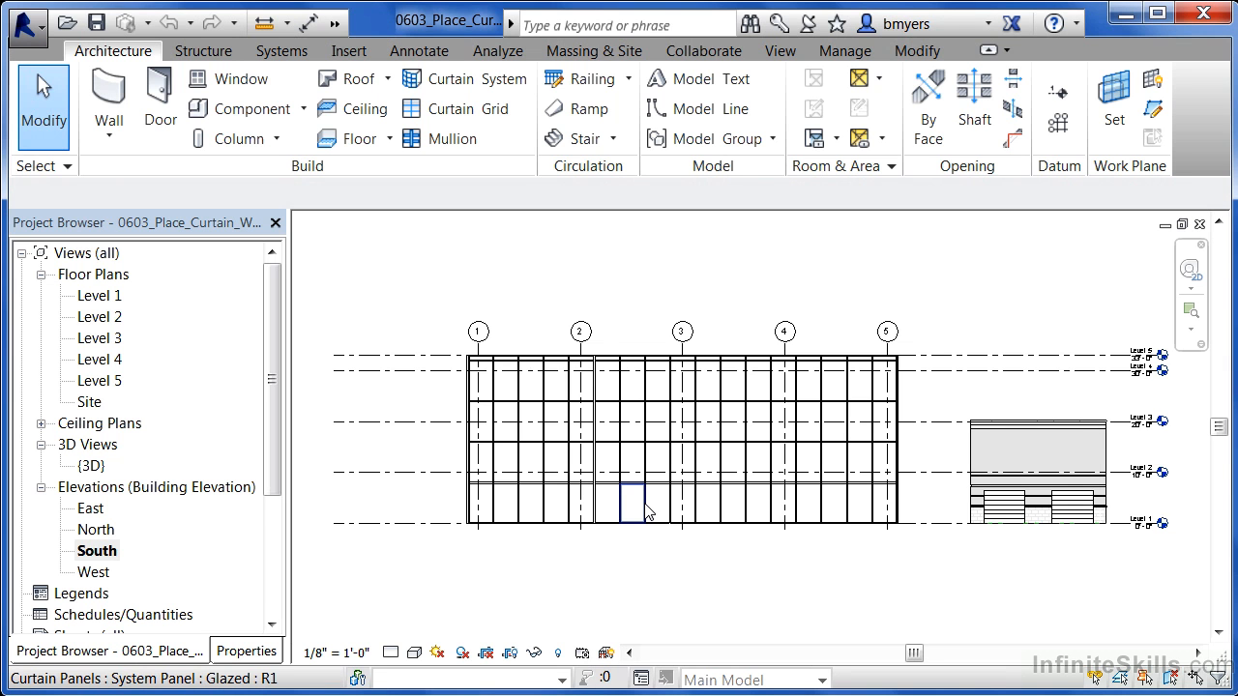
mouse_move(646, 511)
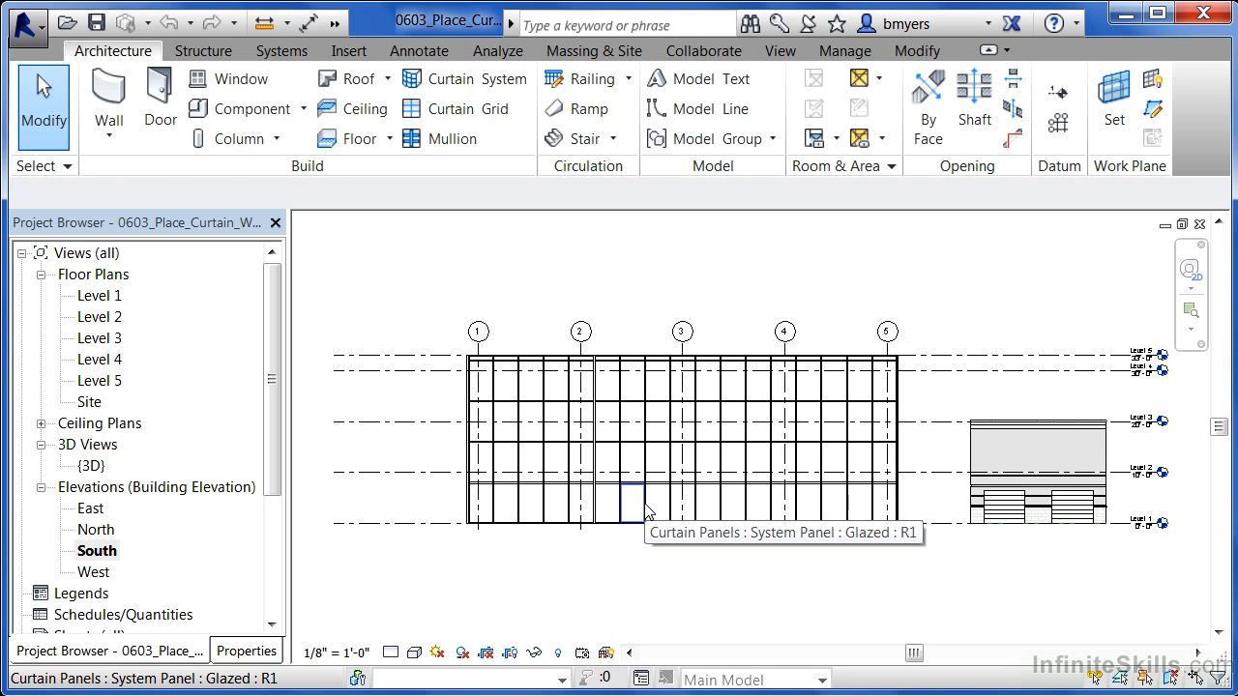
- Select a single glazed system panel in the bottom row of the curtain wall
left_click(630, 501)
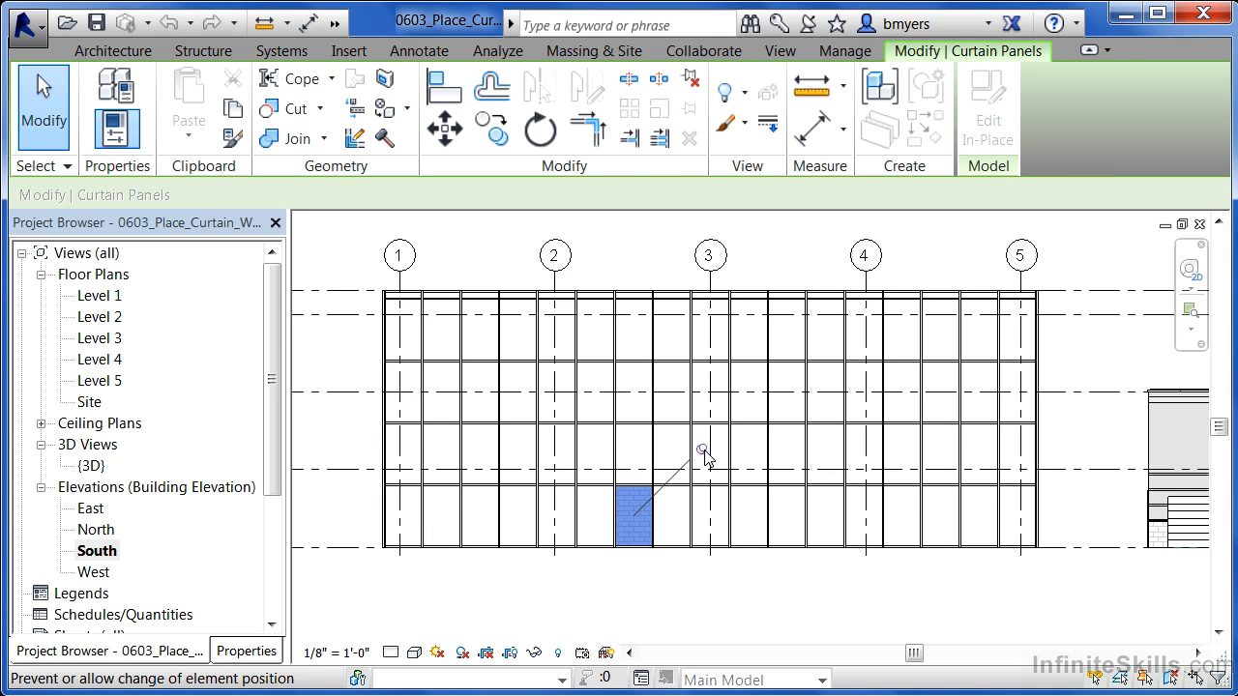
mouse_move(712, 588)
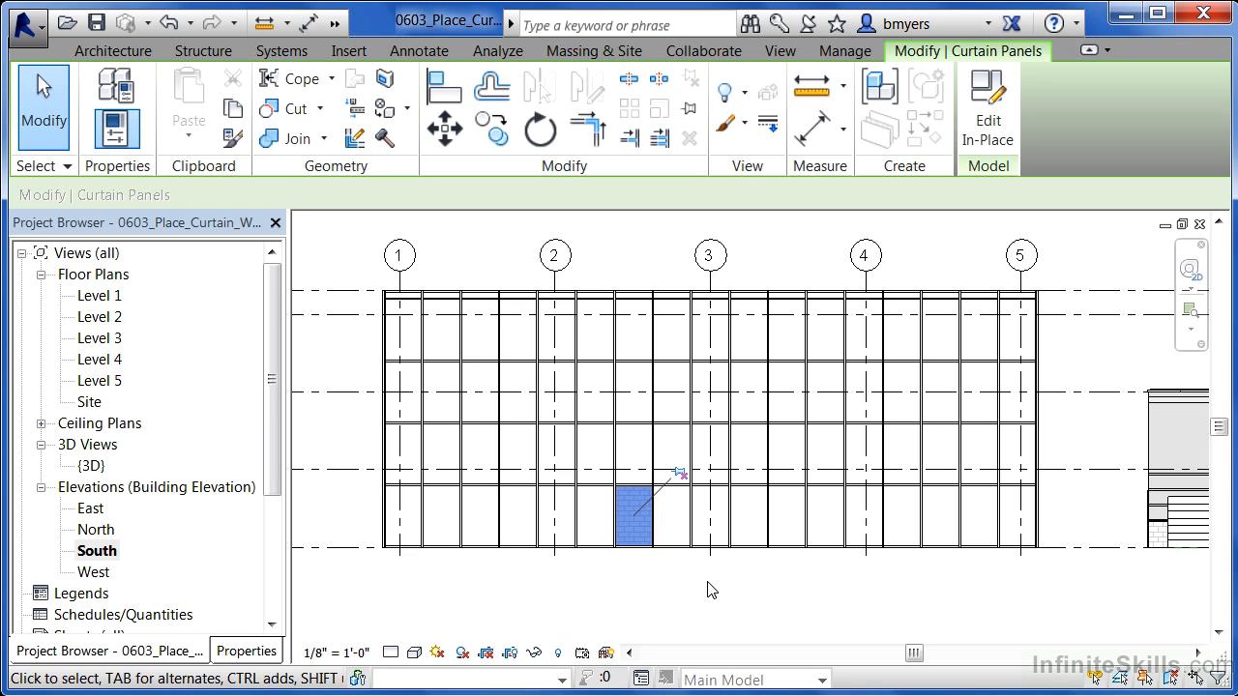
left_click(248, 650)
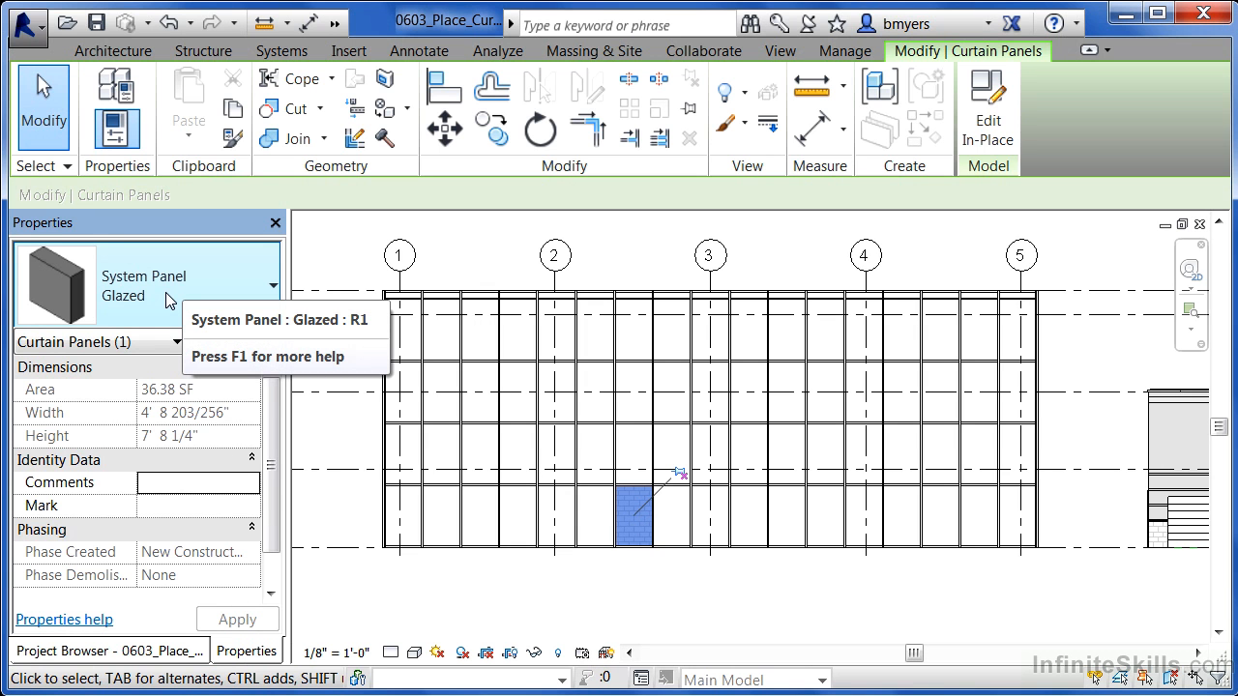
- Change the selected panel to Curtain Wall-Store Front-Dbl : Store Front Double Door
left_click(275, 284)
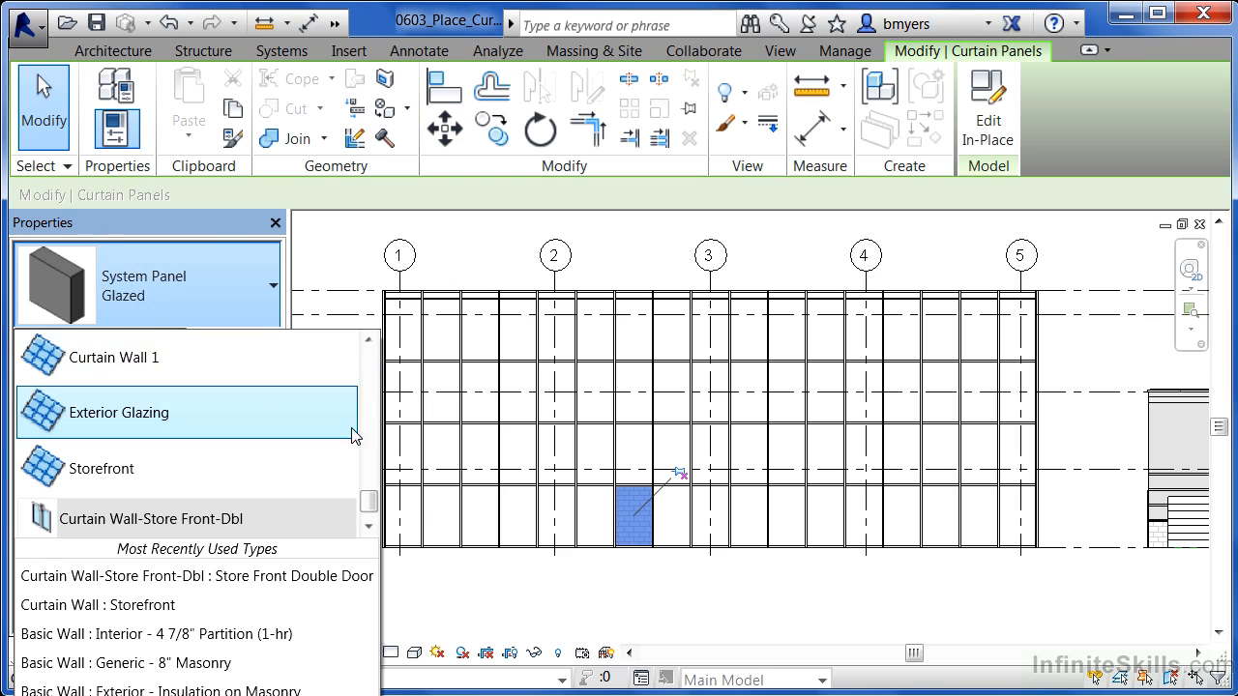
scroll("down", 3)
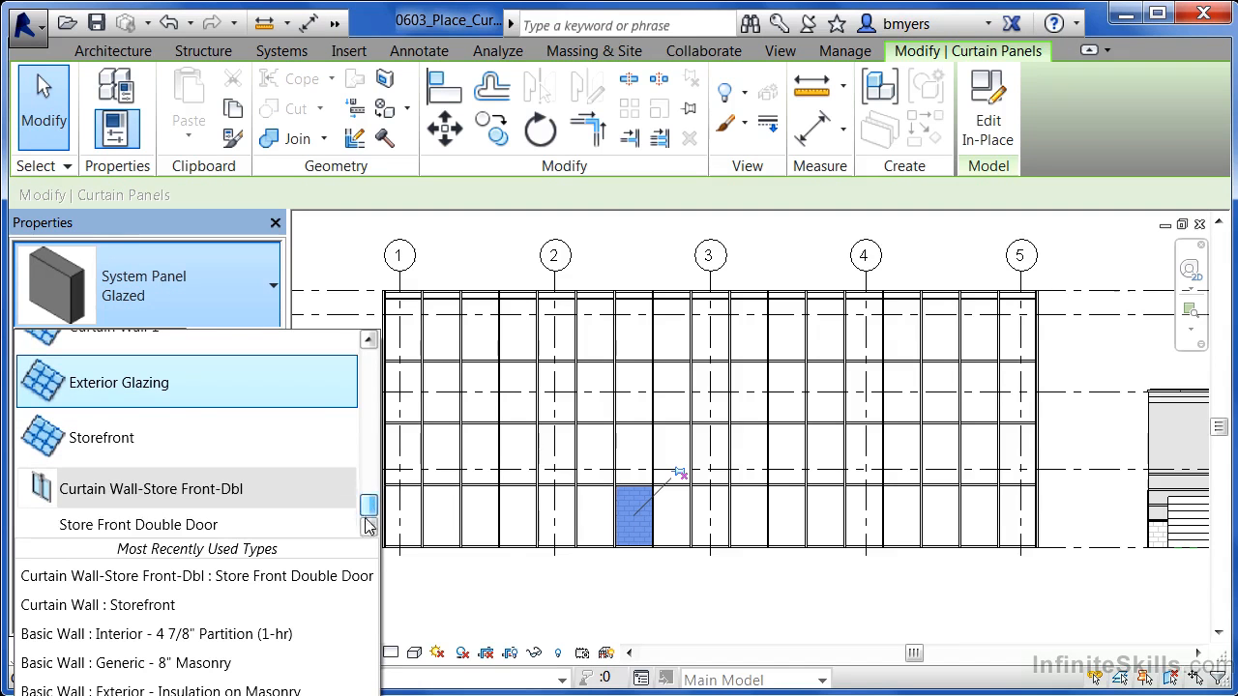
mouse_move(139, 526)
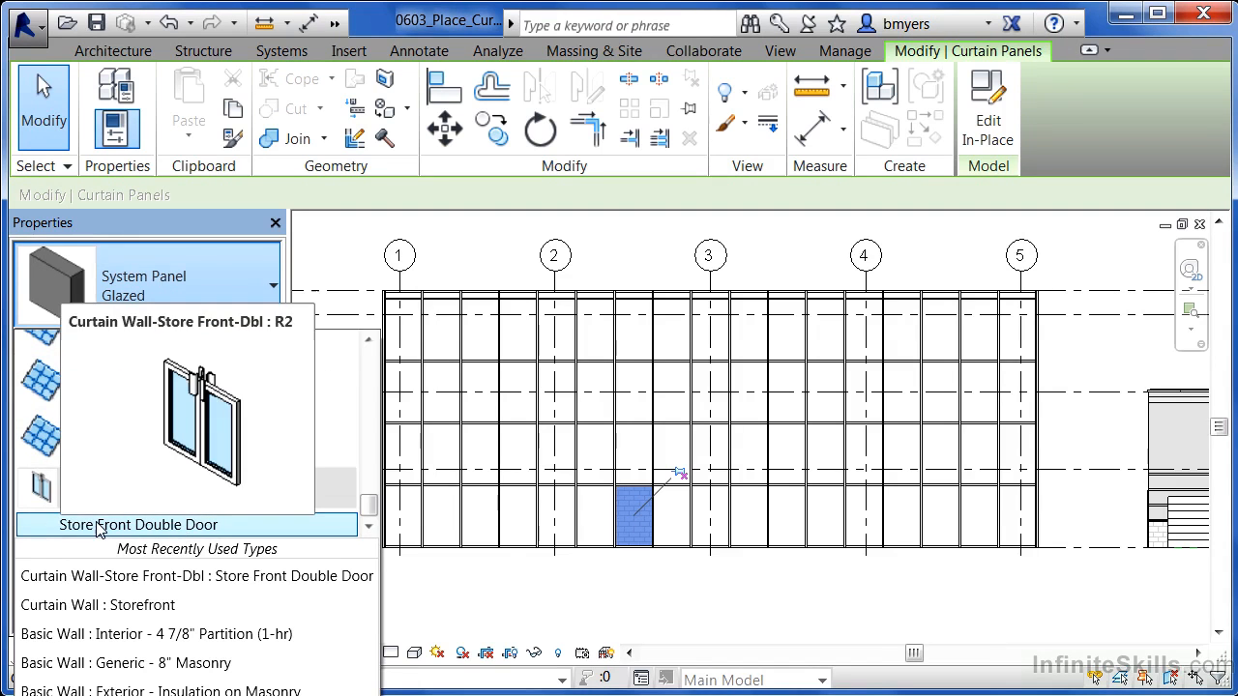
left_click(127, 526)
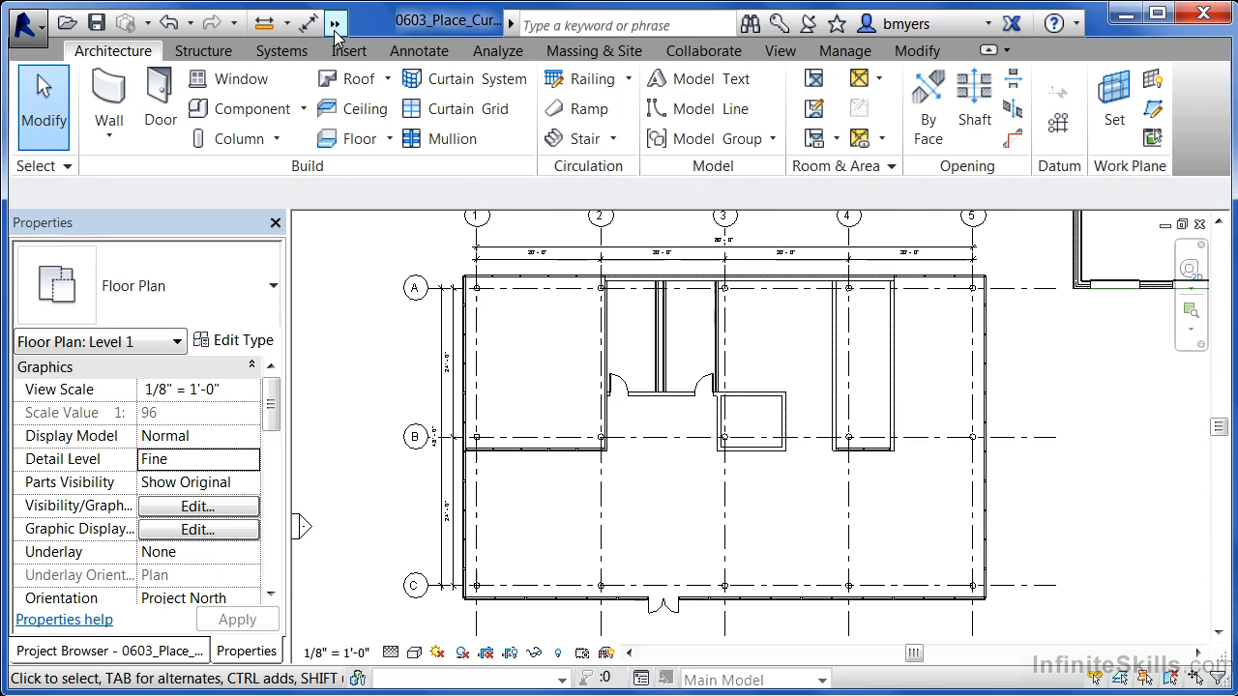
- Show the building in the default 3D view
left_click(333, 21)
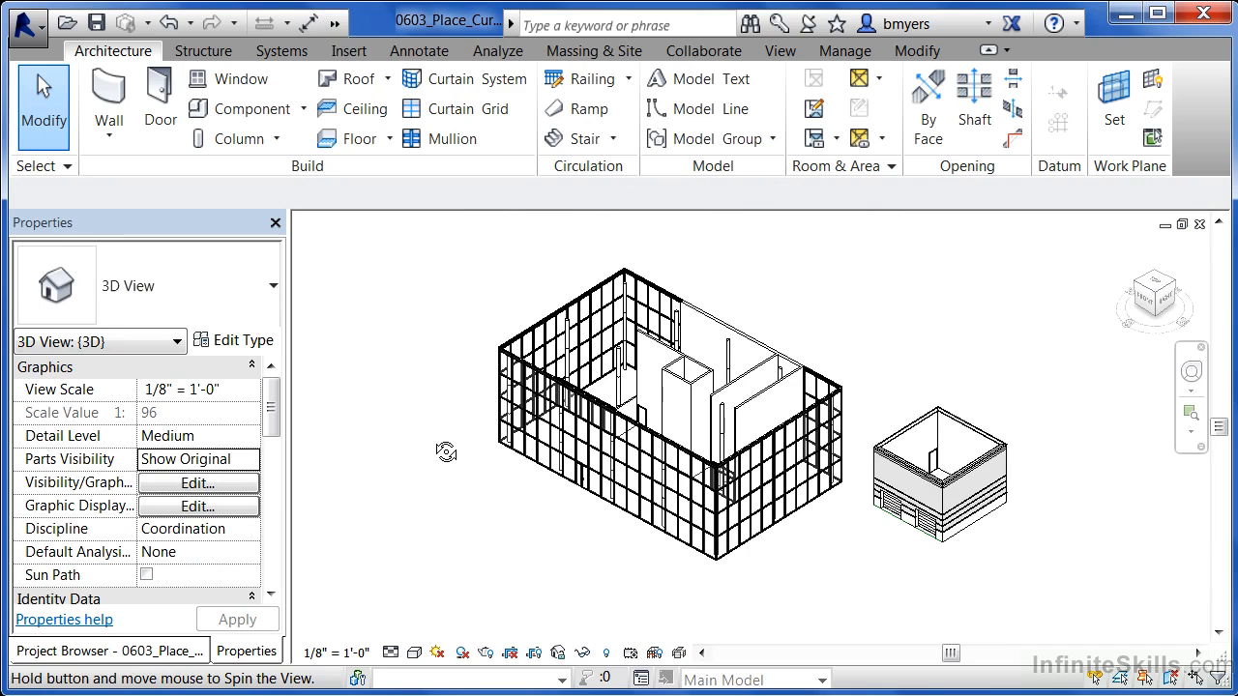
mouse_move(437, 437)
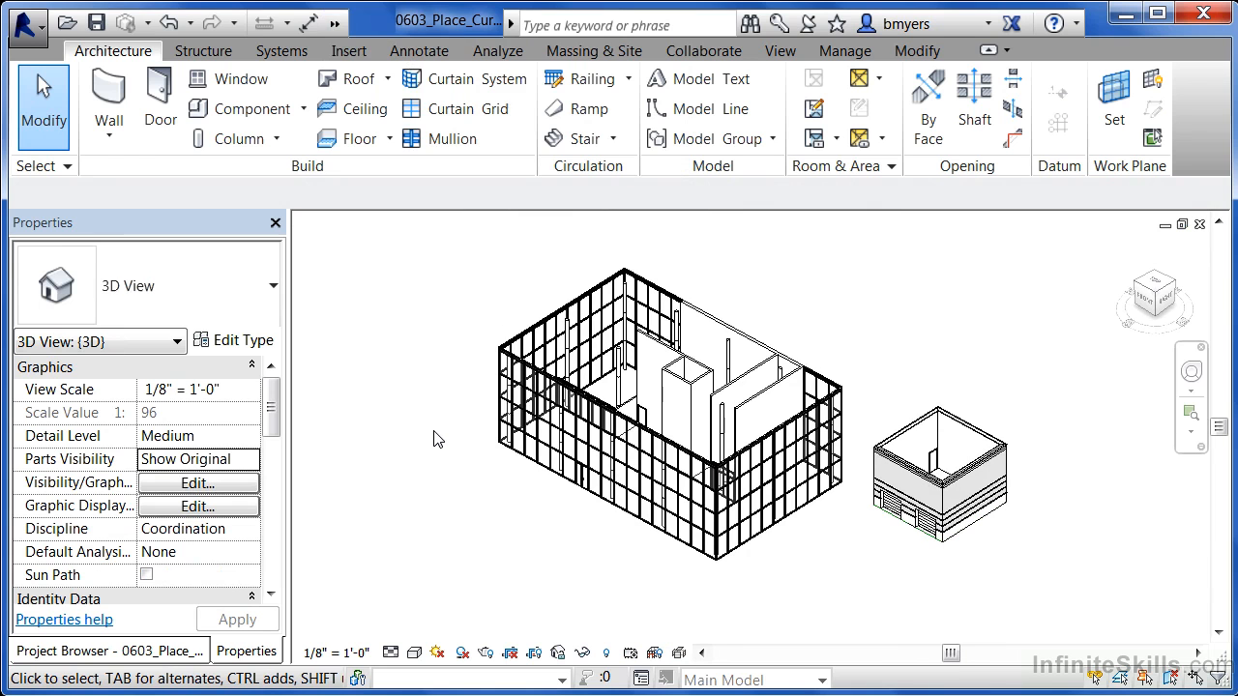
mouse_move(448, 445)
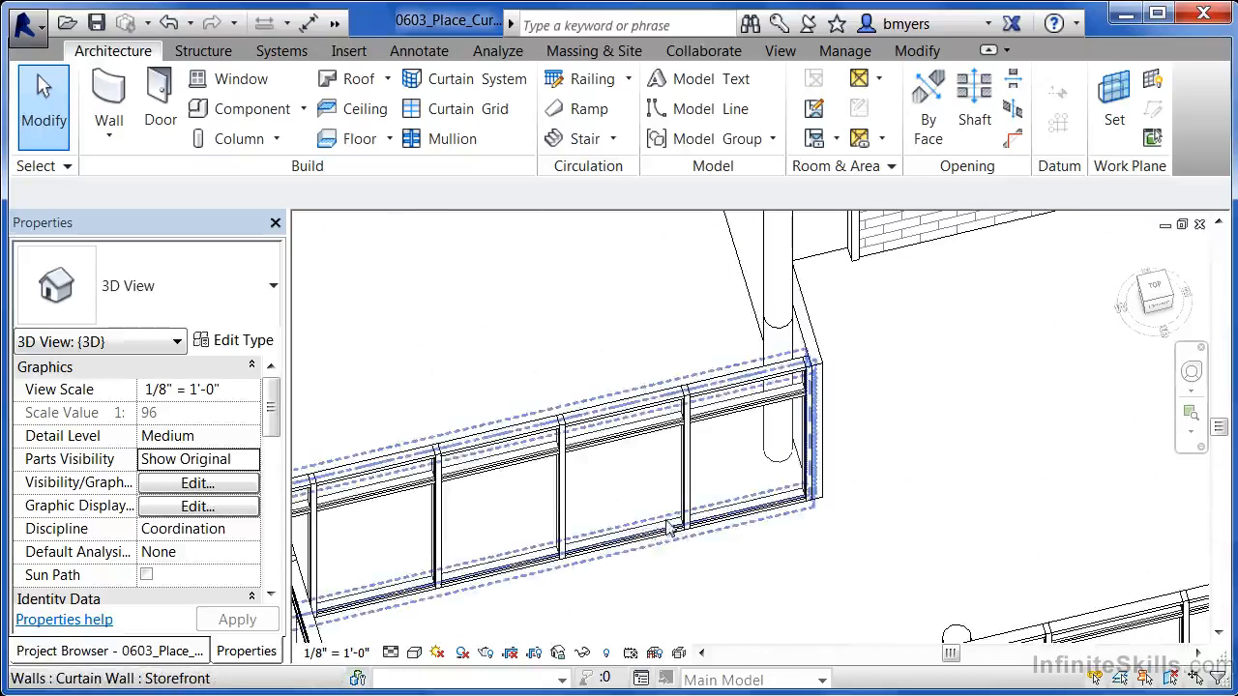
mouse_move(657, 534)
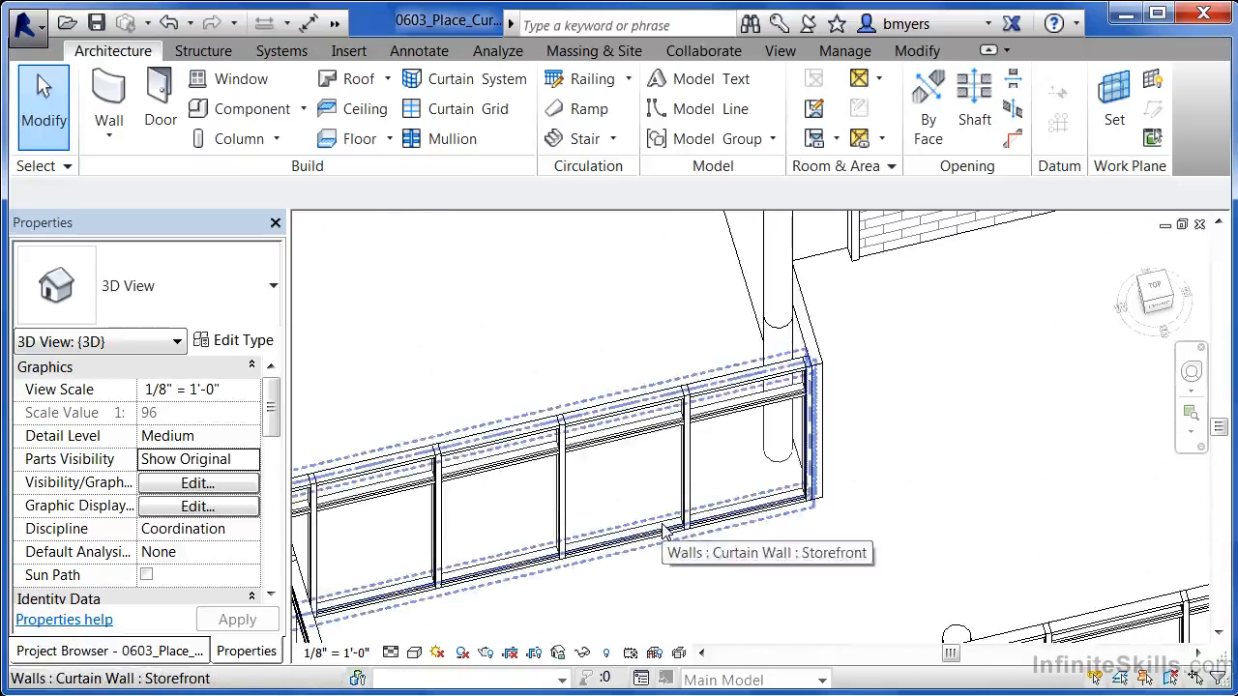
- Swap a glazed panel in the interior storefront wall for a Store Front Double Door
left_click(623, 483)
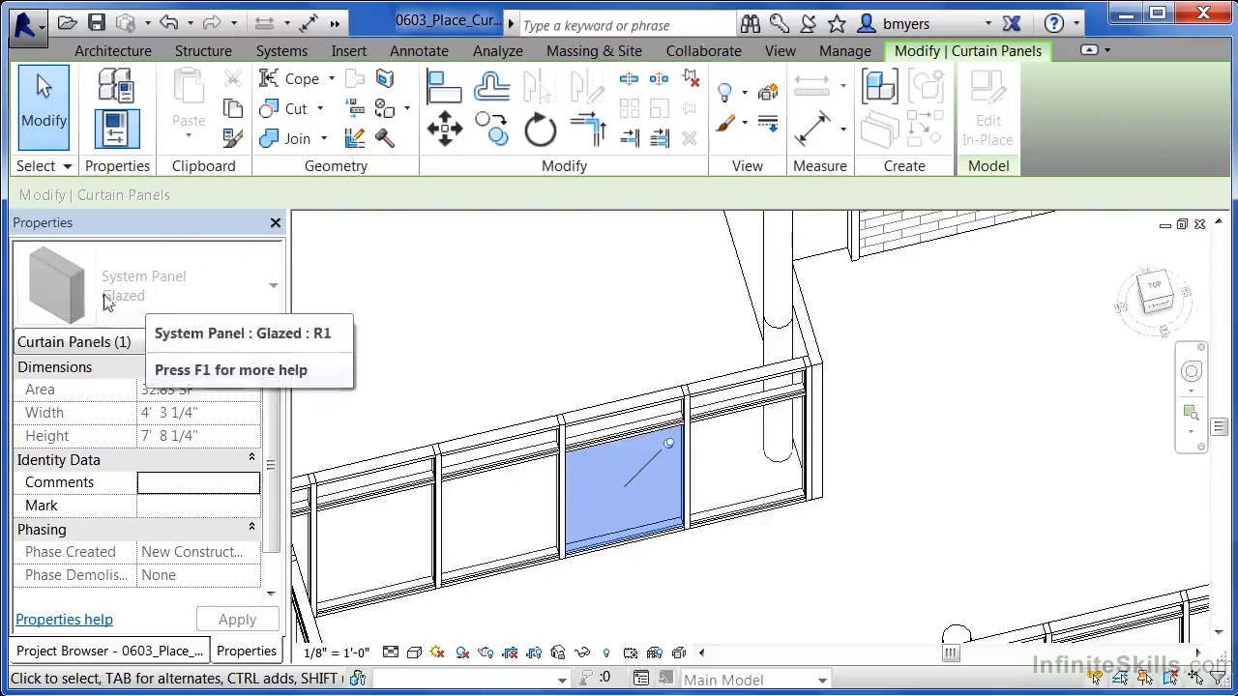
mouse_move(359, 311)
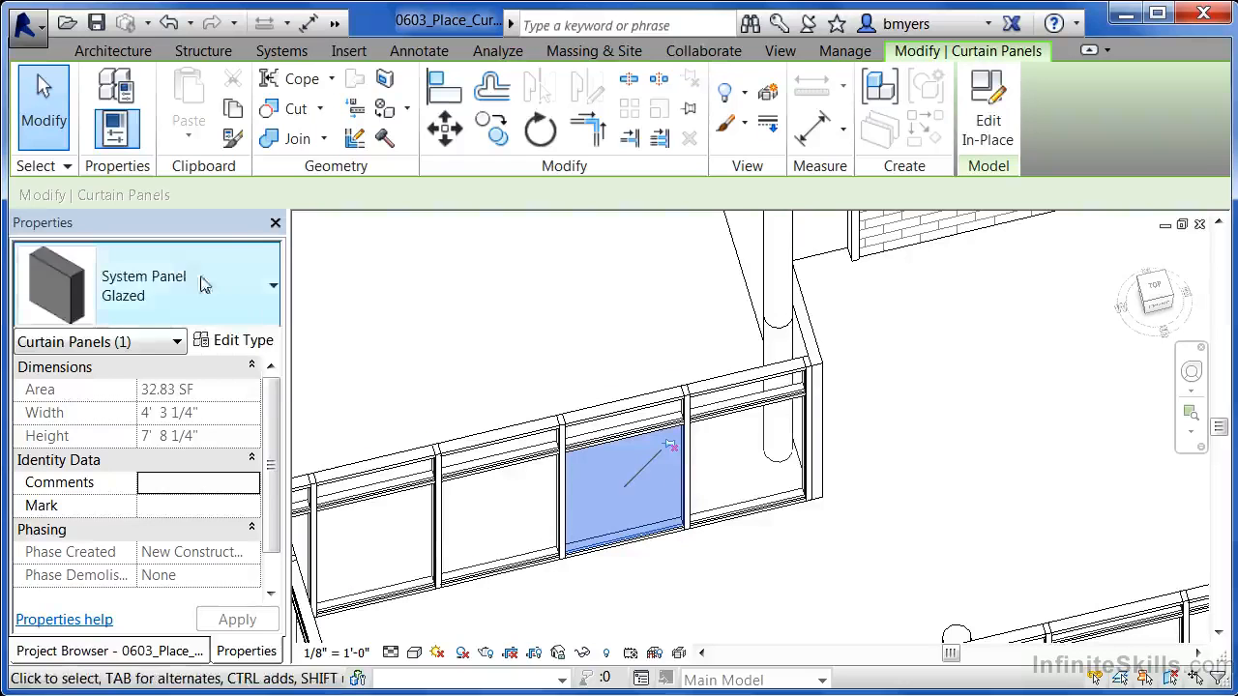
left_click(273, 285)
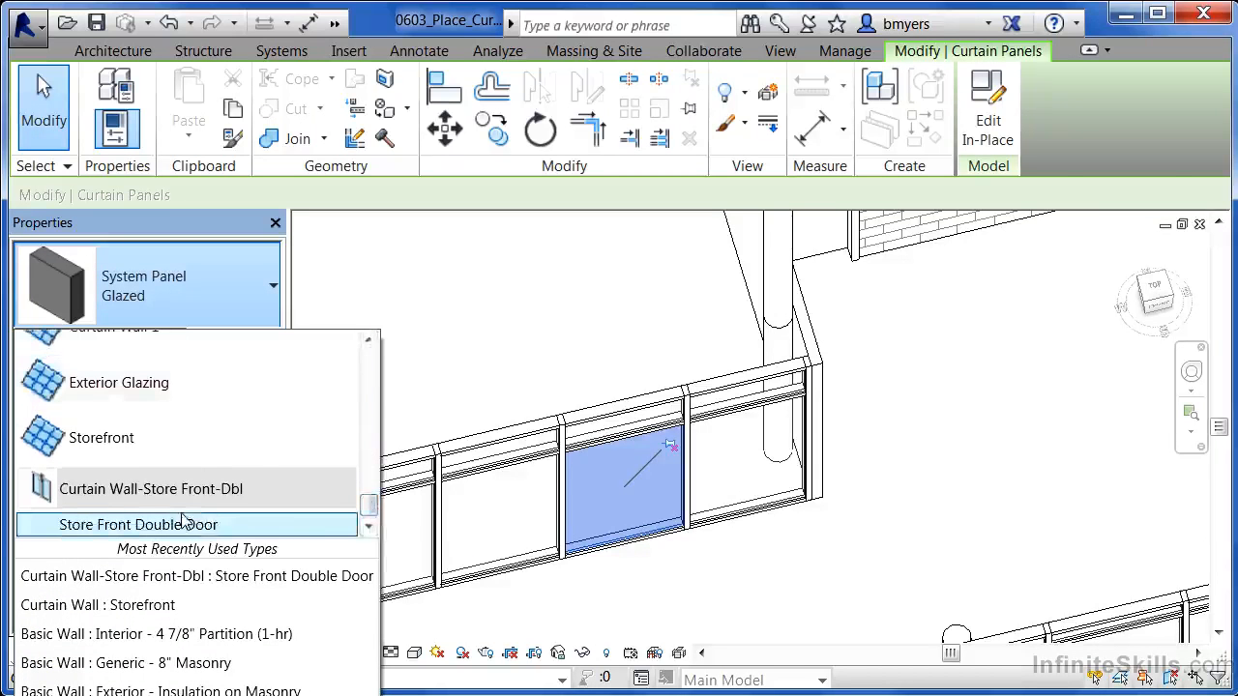
left_click(137, 524)
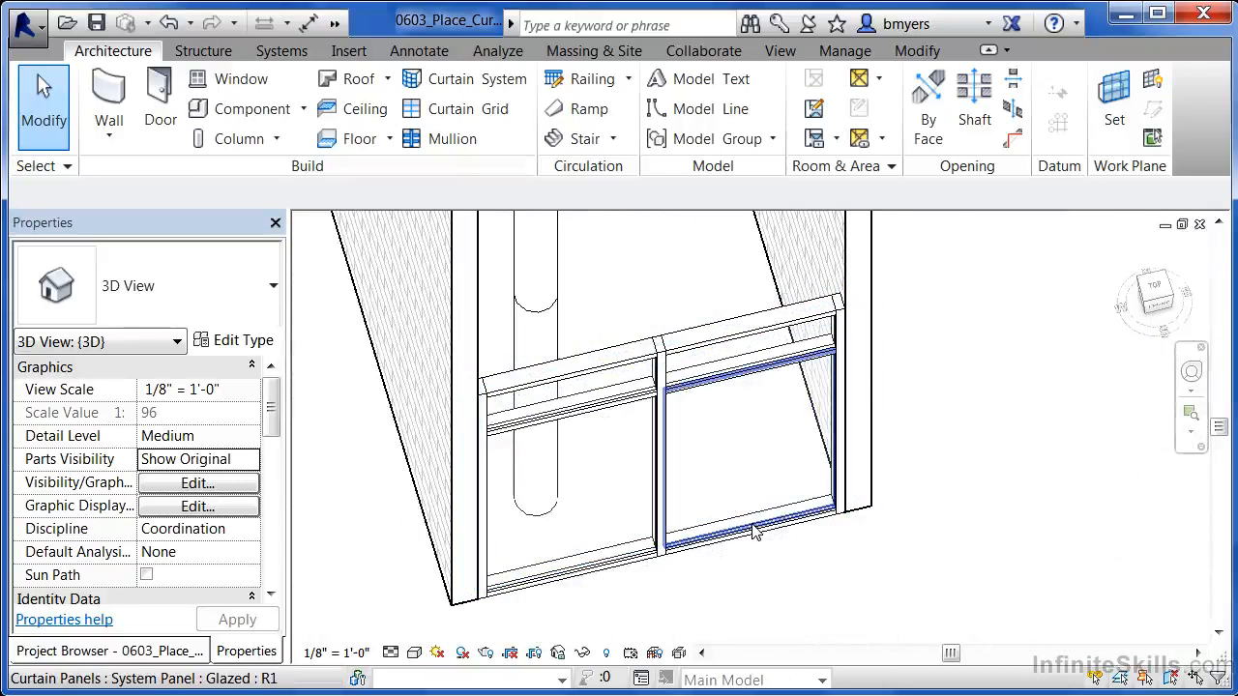
- Replace the lower right glazed bay with a Store Front Double Door and review the wall
left_click(754, 532)
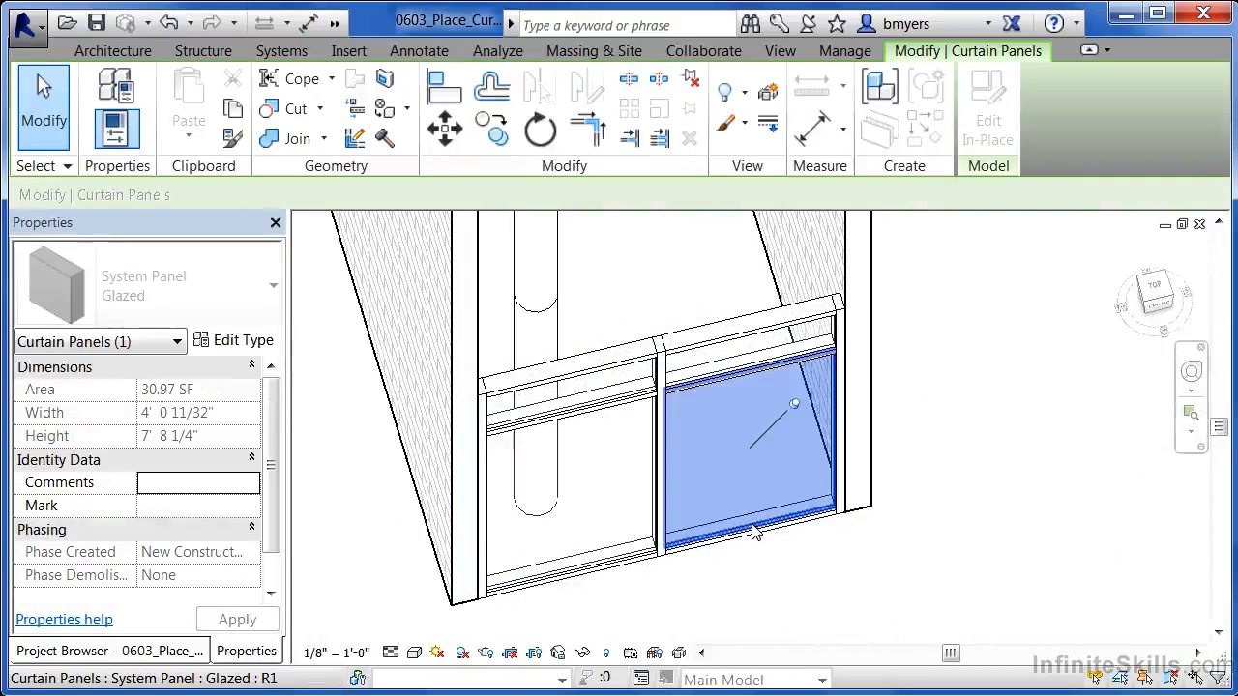
mouse_move(797, 413)
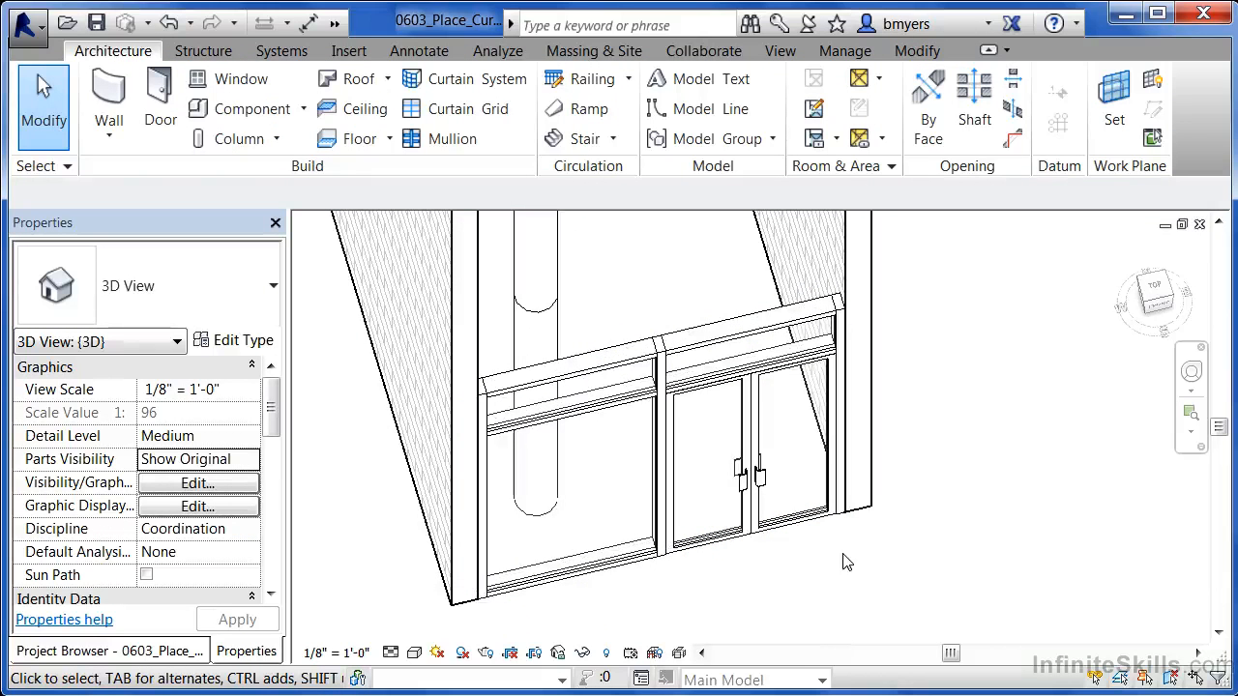
mouse_move(828, 538)
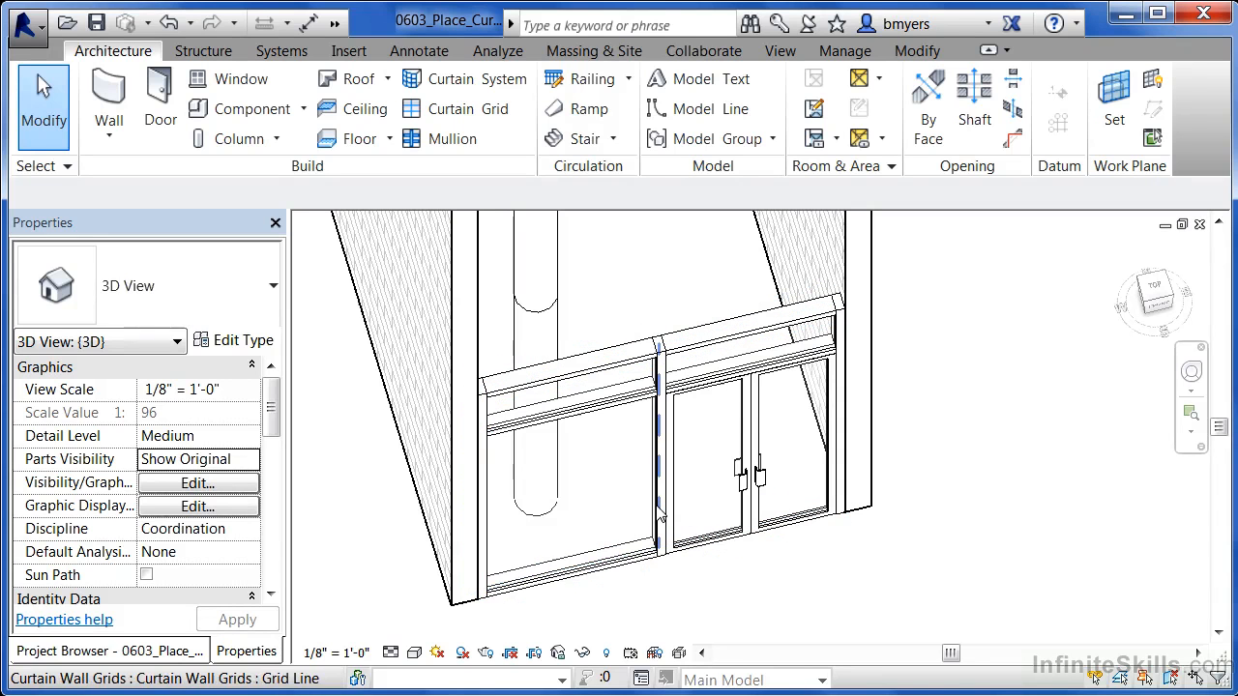
left_click(657, 512)
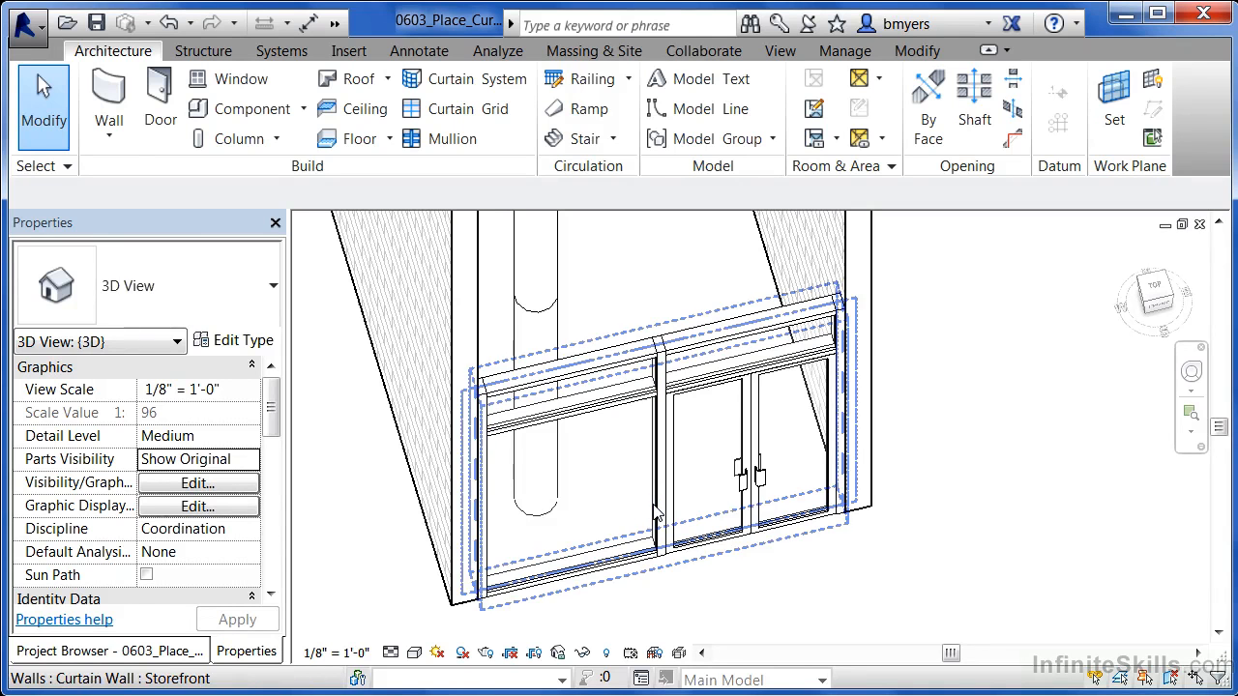